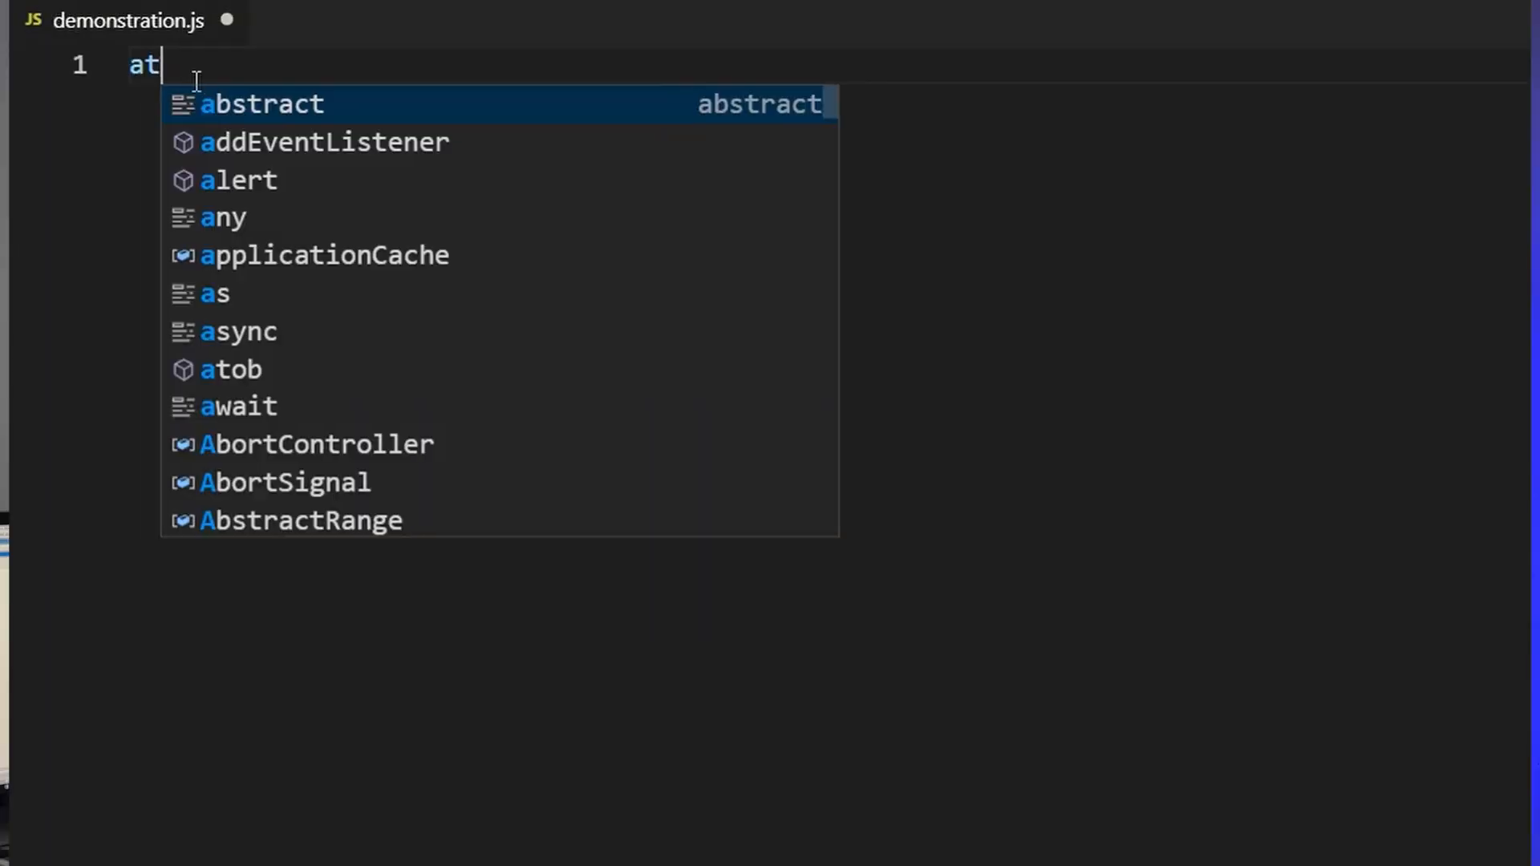
type("tributegetattr")
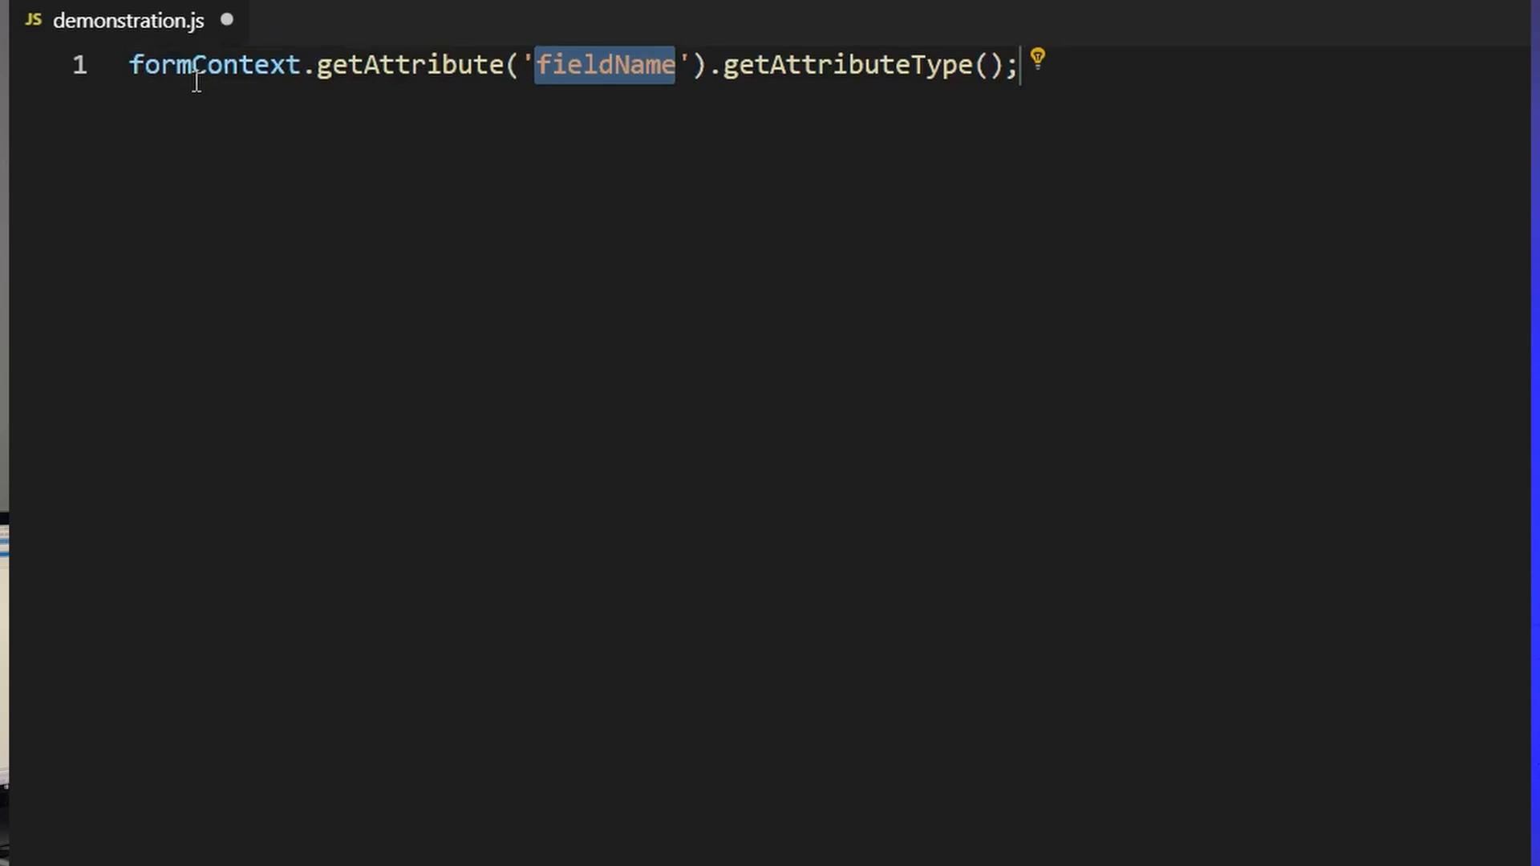
type("name")
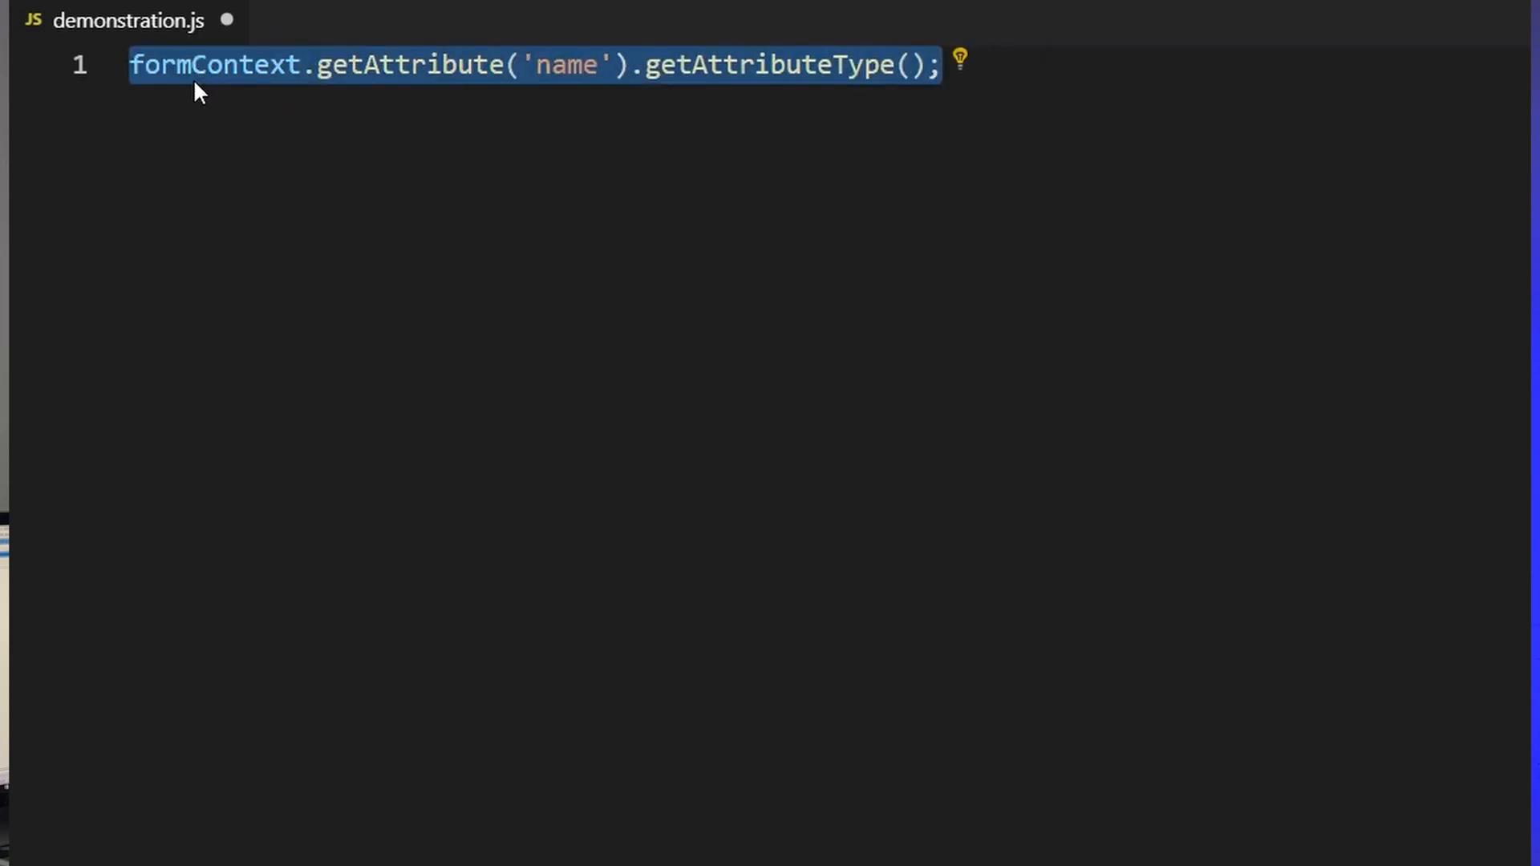
type("xrmwebapi")
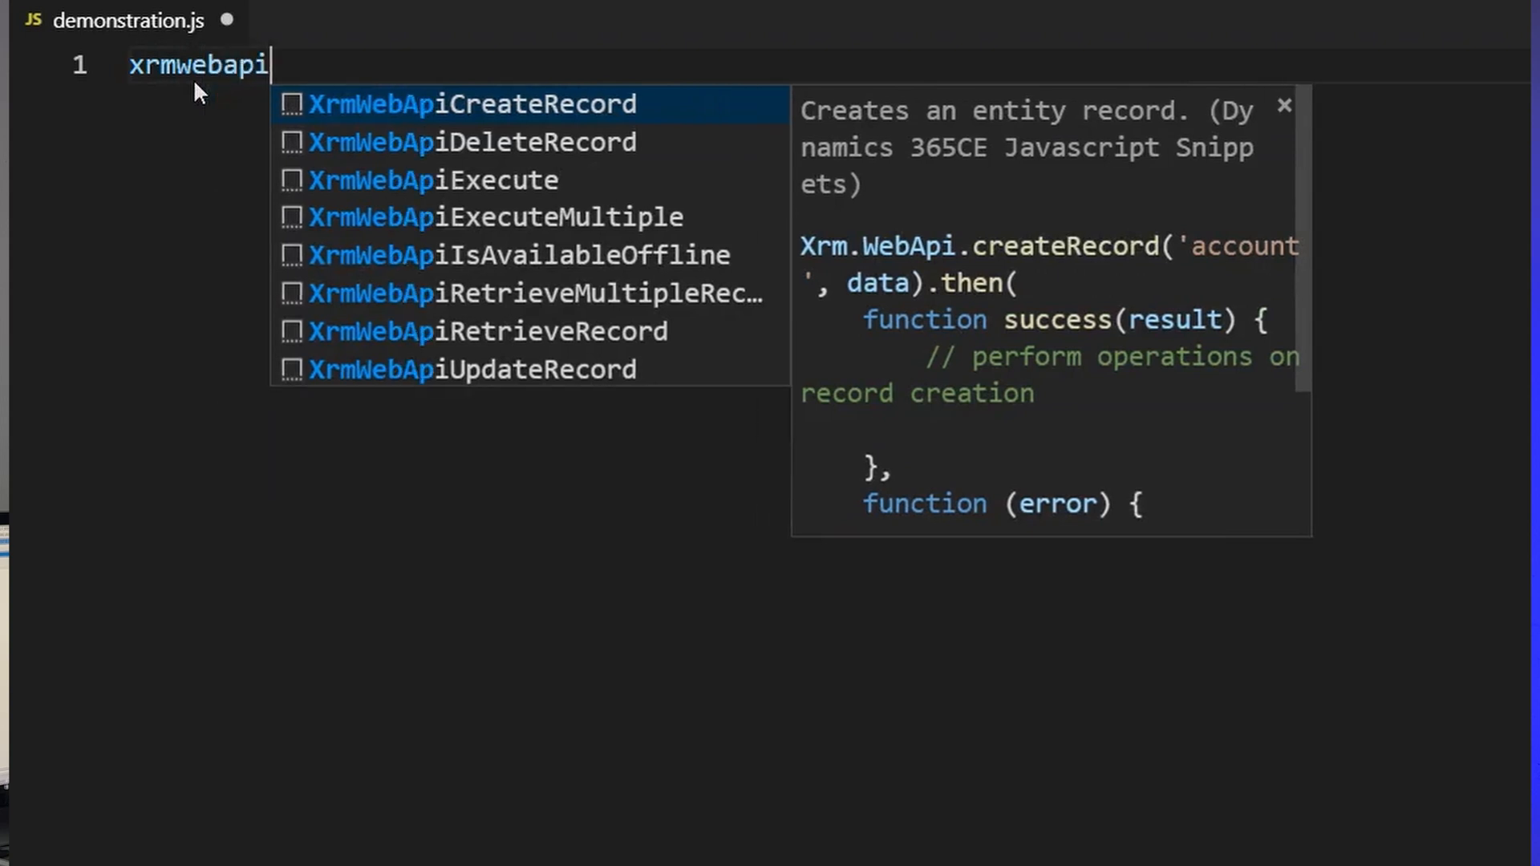